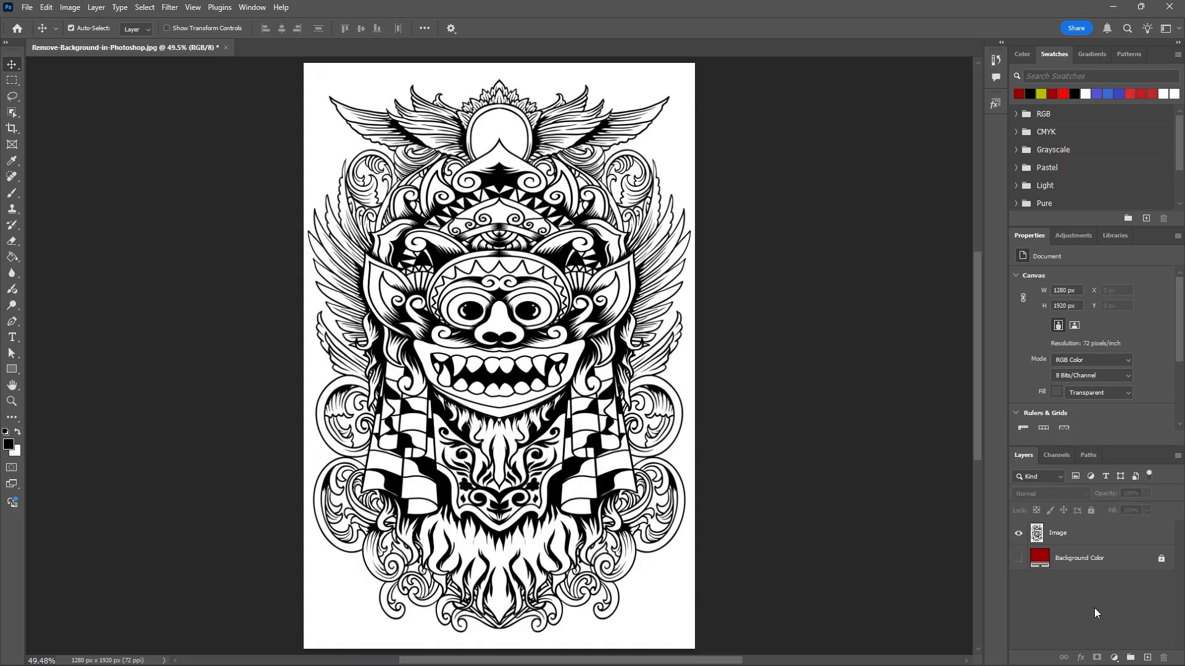
# Make the line-art Image layer active and pick the Rectangular Marquee tool
pyautogui.click(1057, 532)
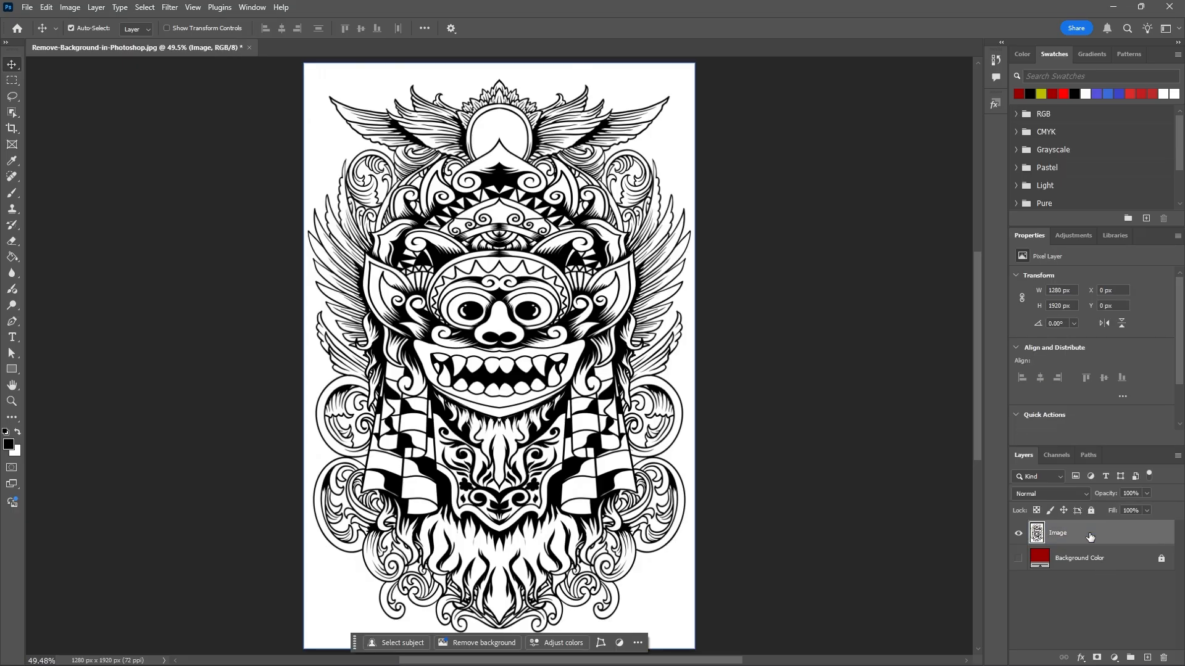
pyautogui.click(13, 80)
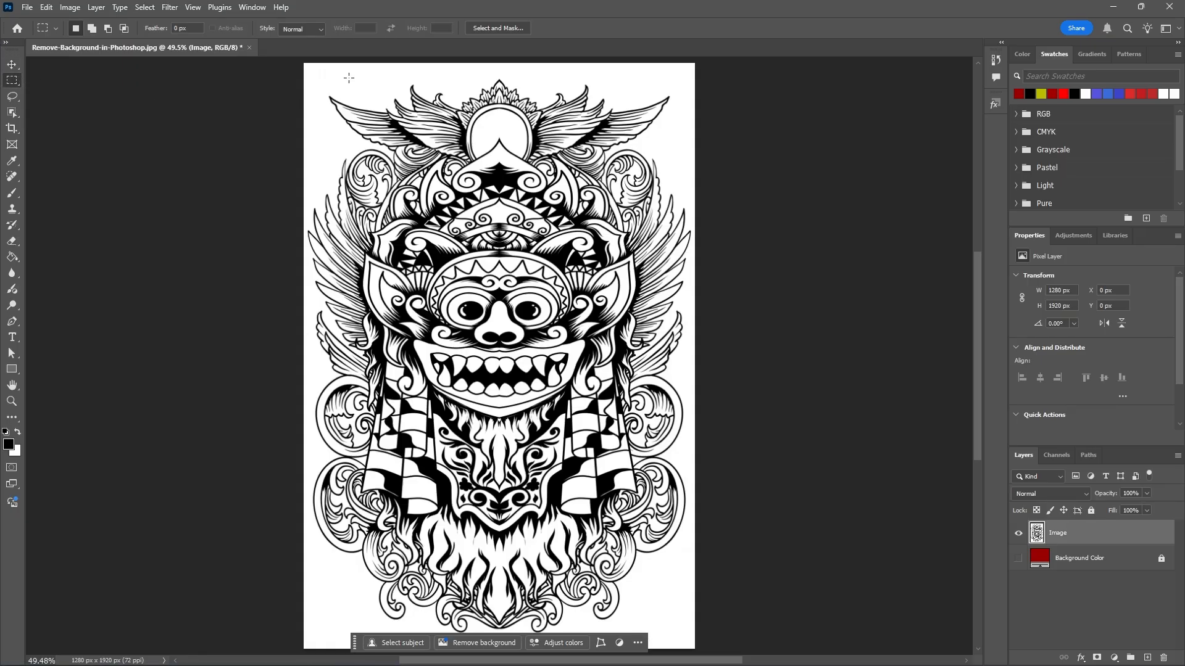
# Select a white patch, extend it to all similar white, and delete it
pyautogui.moveTo(341, 71); pyautogui.dragTo(384, 92)
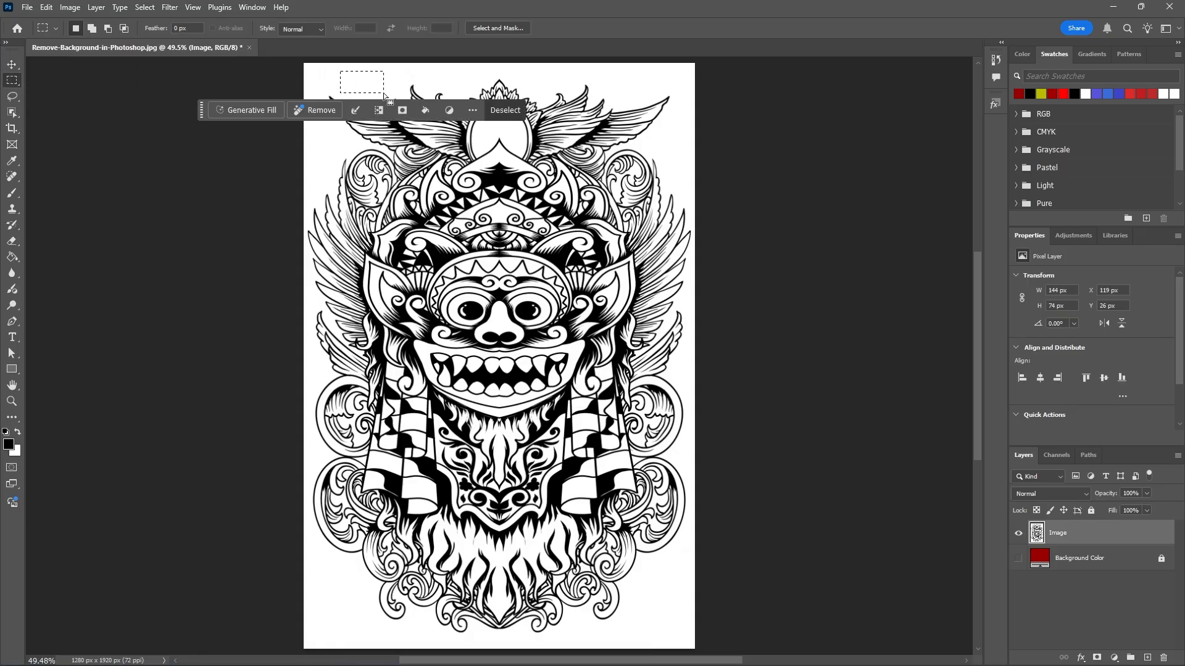
pyautogui.click(144, 7)
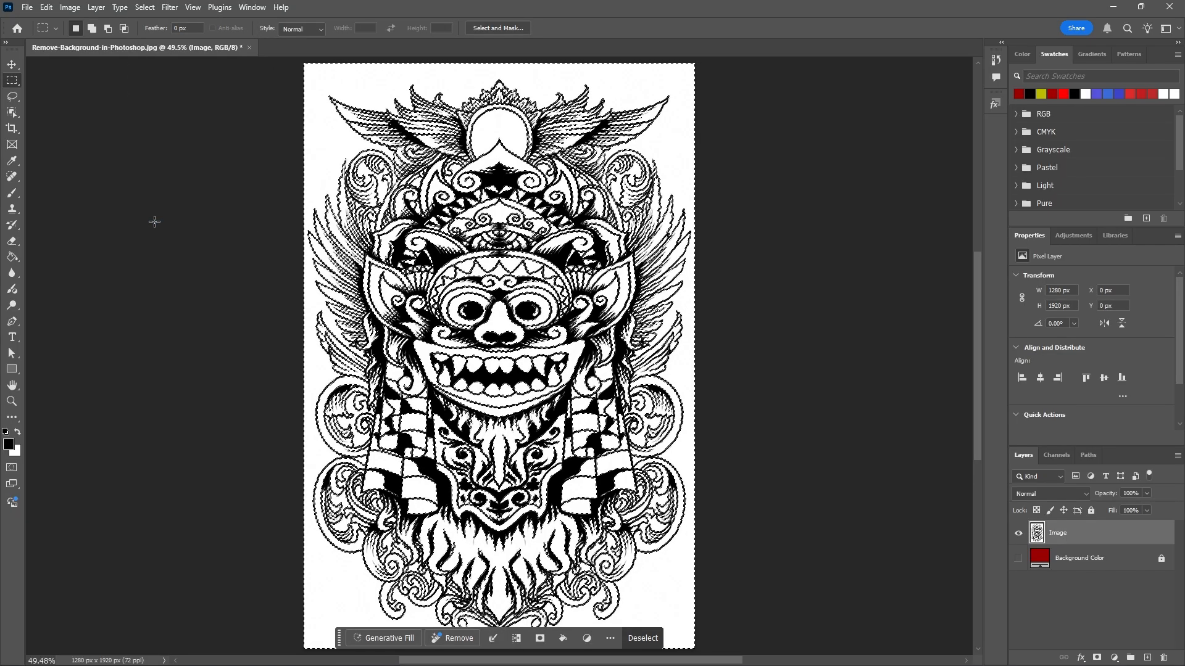
pyautogui.click(457, 638)
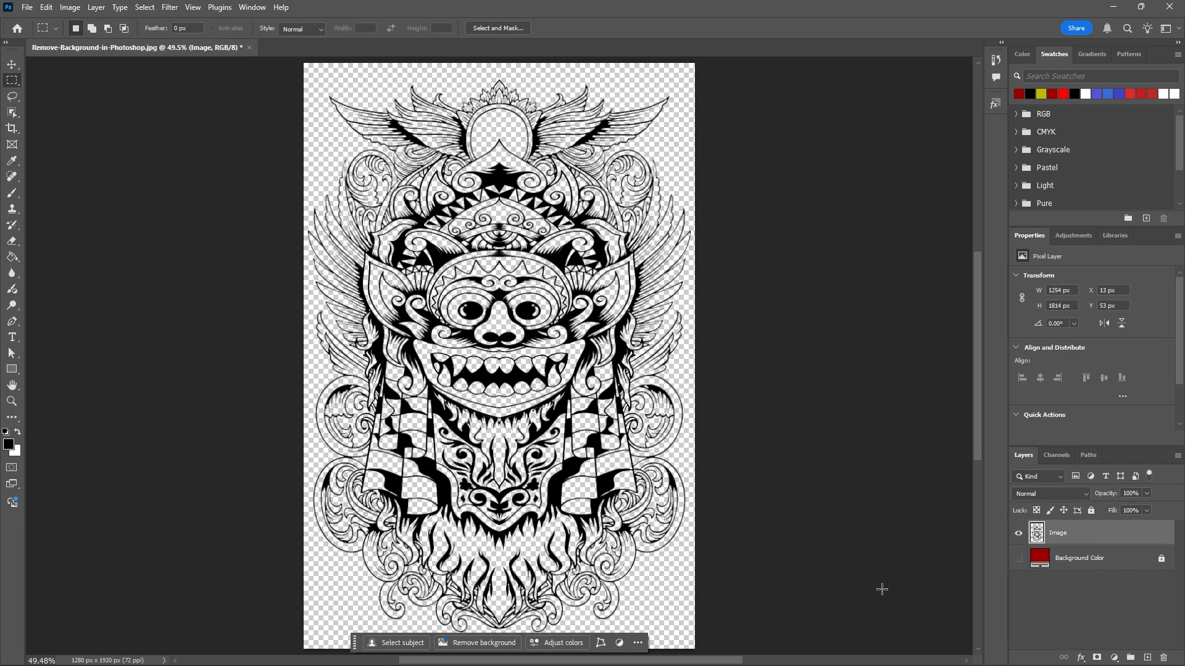
# Show the red Background Color layer and load the line-art pixels as a selection
pyautogui.click(1019, 562)
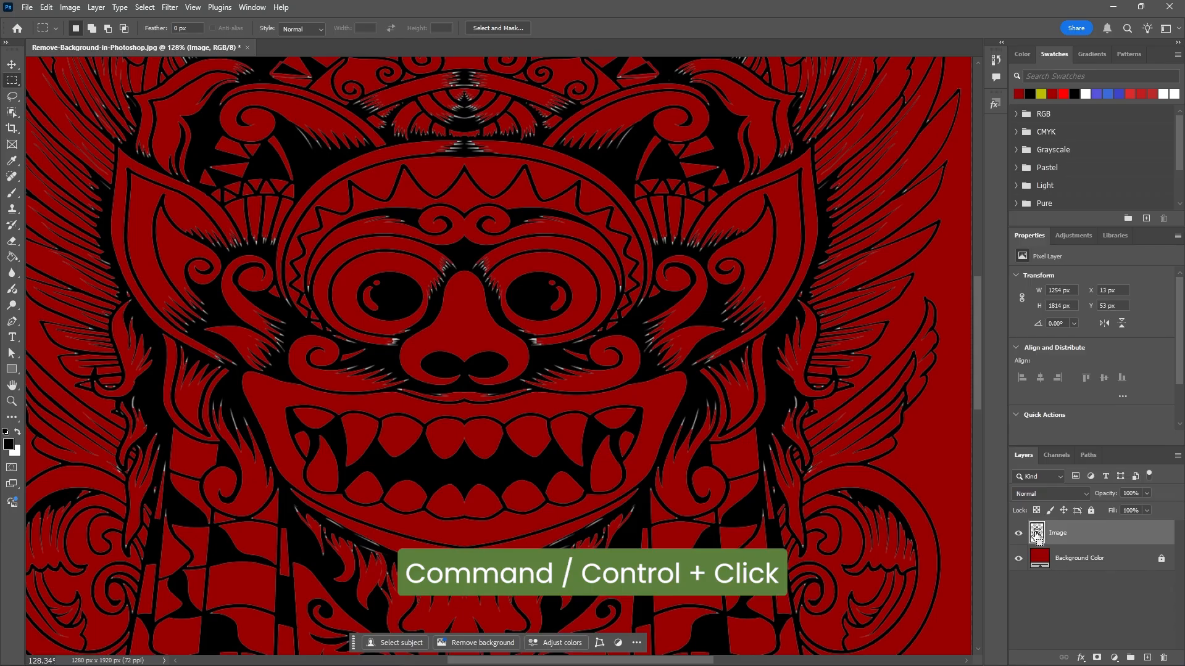
pyautogui.click(1040, 532)
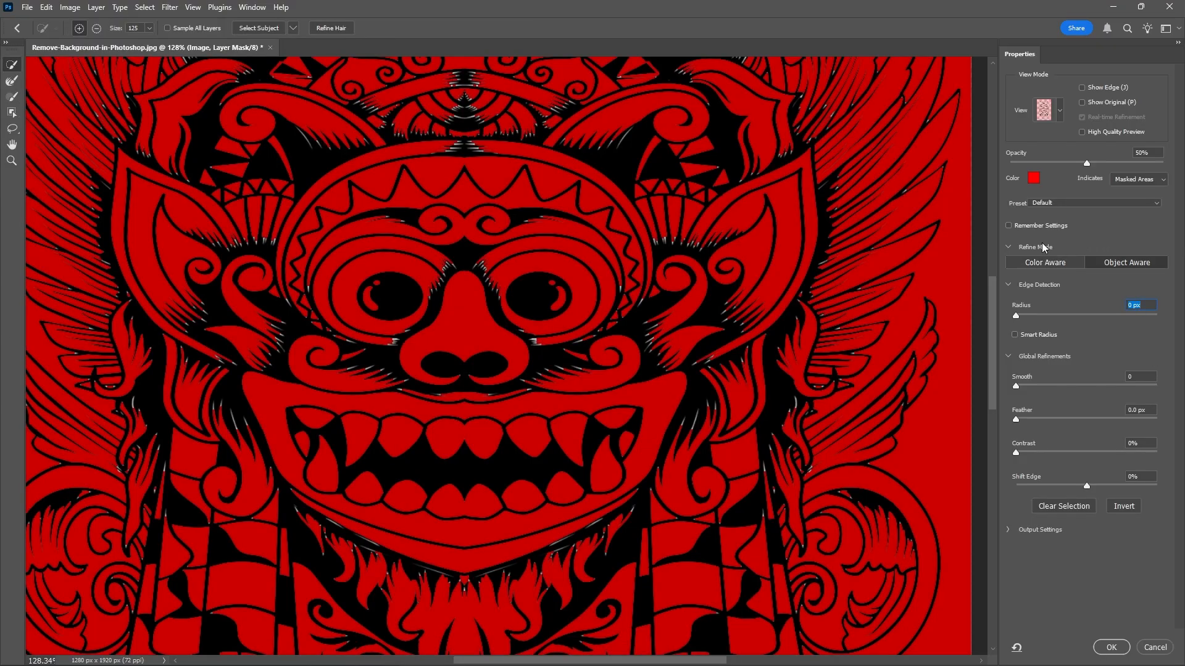
pyautogui.moveTo(1068, 269)
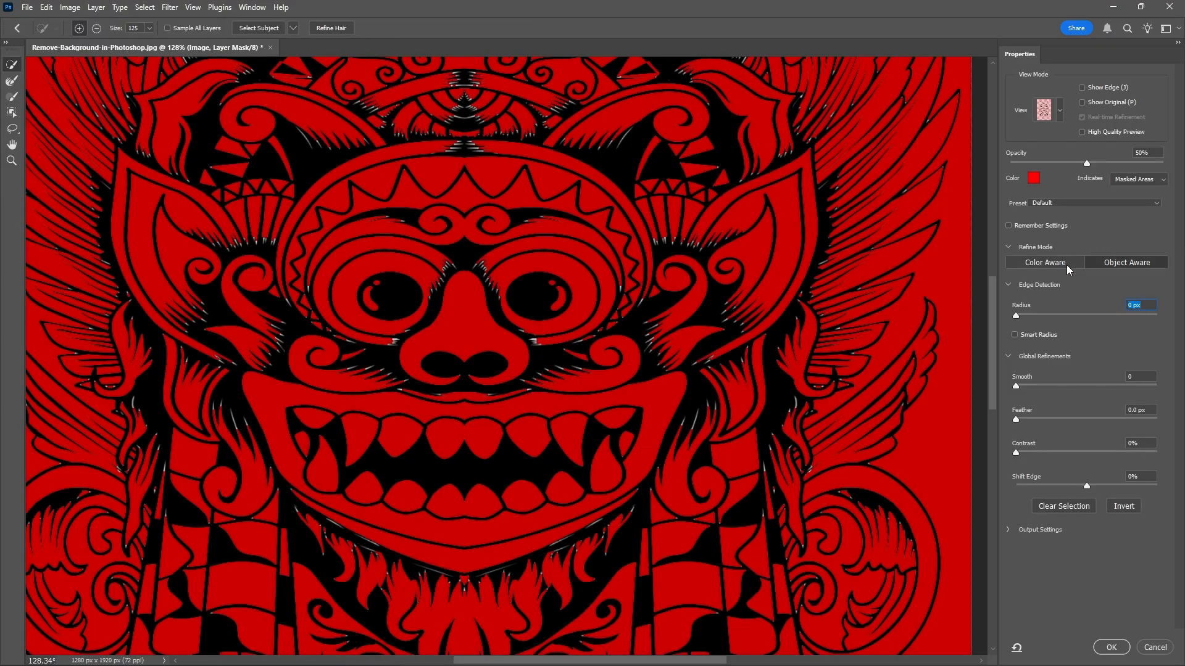
# Switch Select and Mask refine mode to Color Aware and confirm the warning
pyautogui.click(1124, 262)
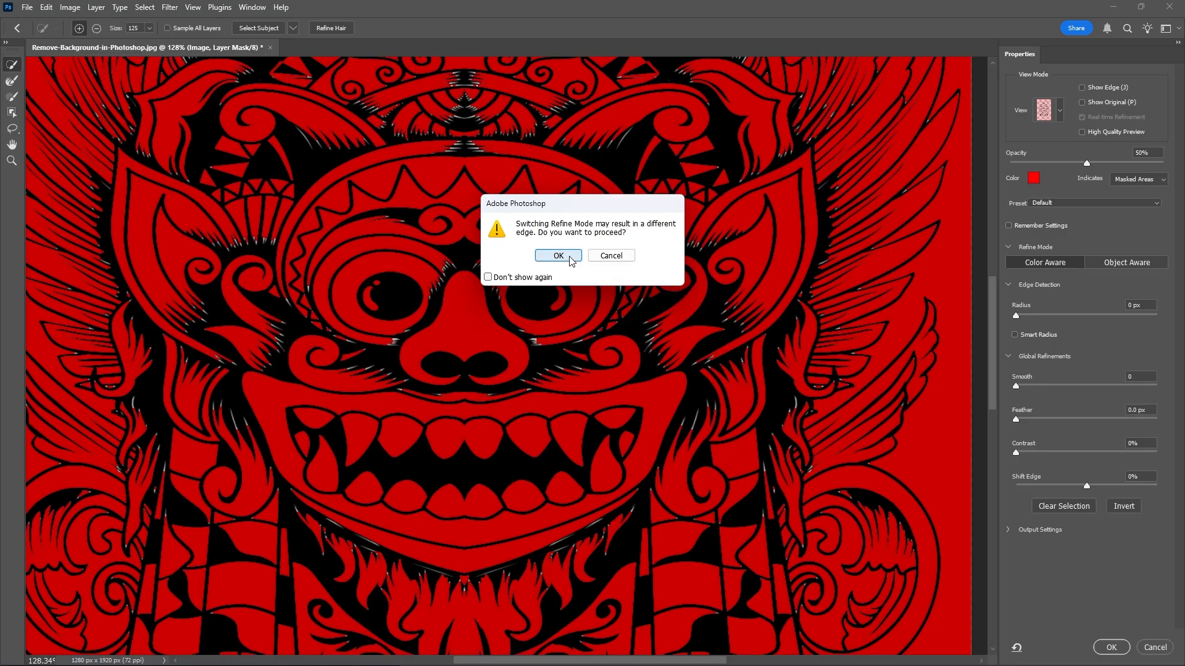
pyautogui.click(558, 255)
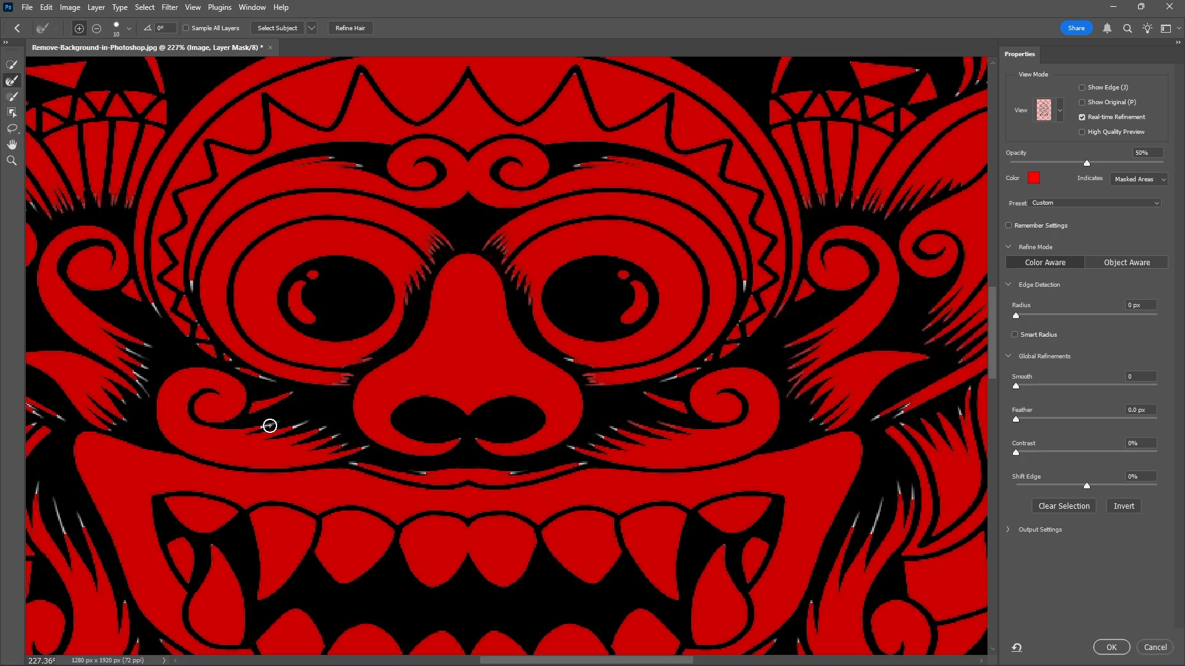
# Brush along the upper lip line edges with the Refine Edge Brush
pyautogui.moveTo(269, 425); pyautogui.dragTo(358, 467)
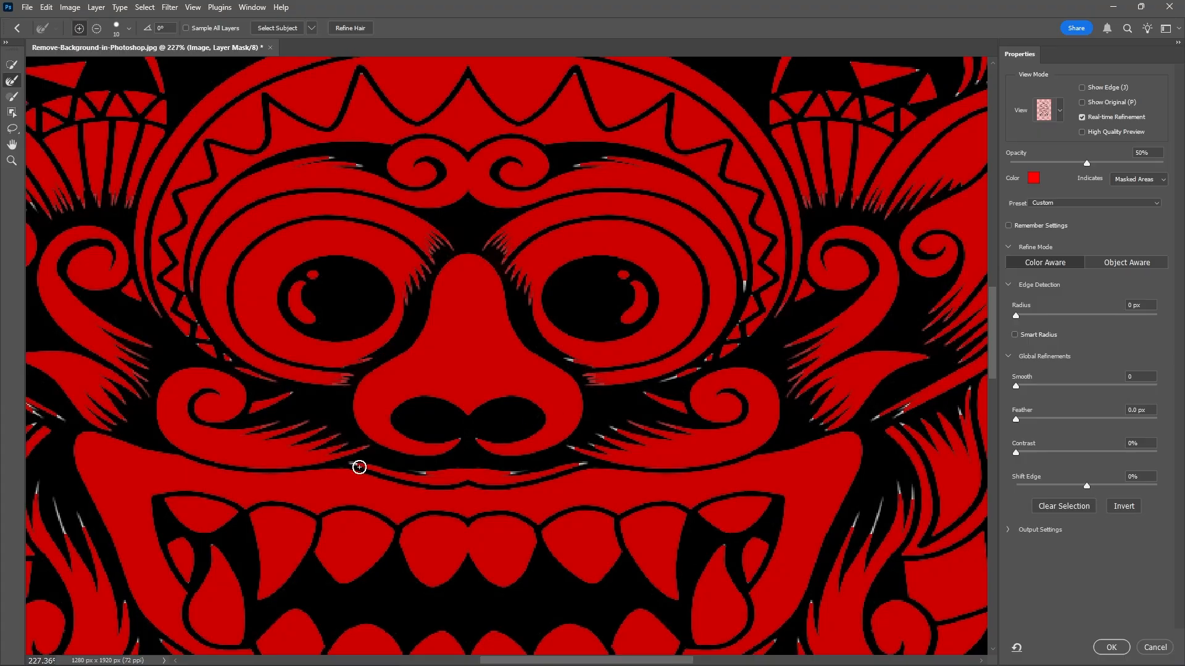